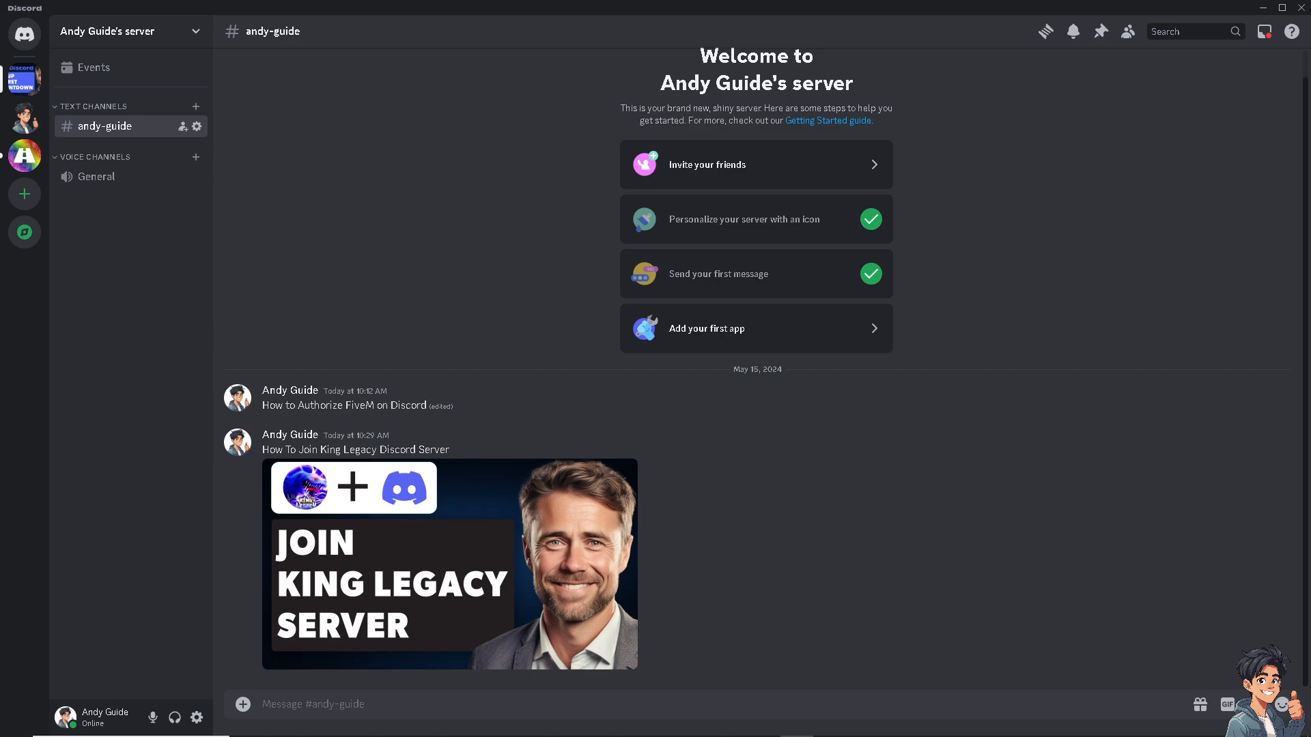
mouse_move(25, 232)
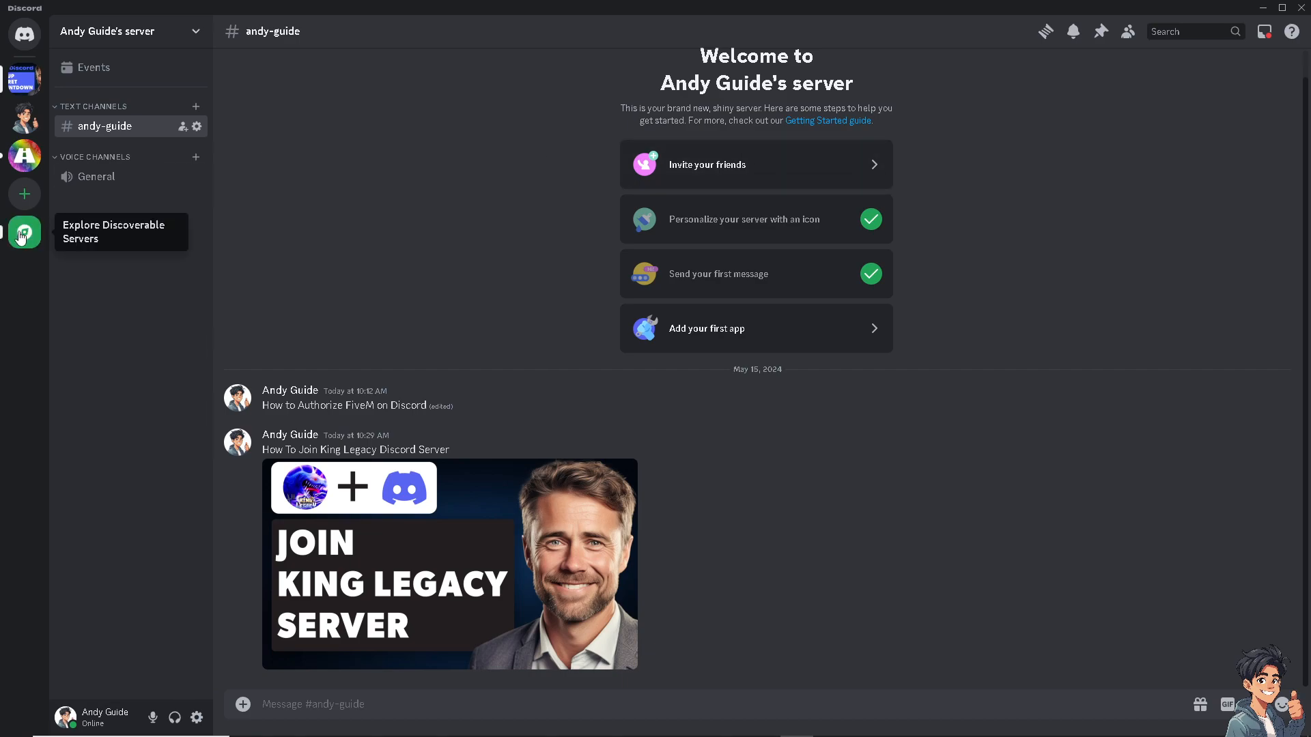
Open Discord's Explore Discoverable Servers page from the compass icon.
click(23, 232)
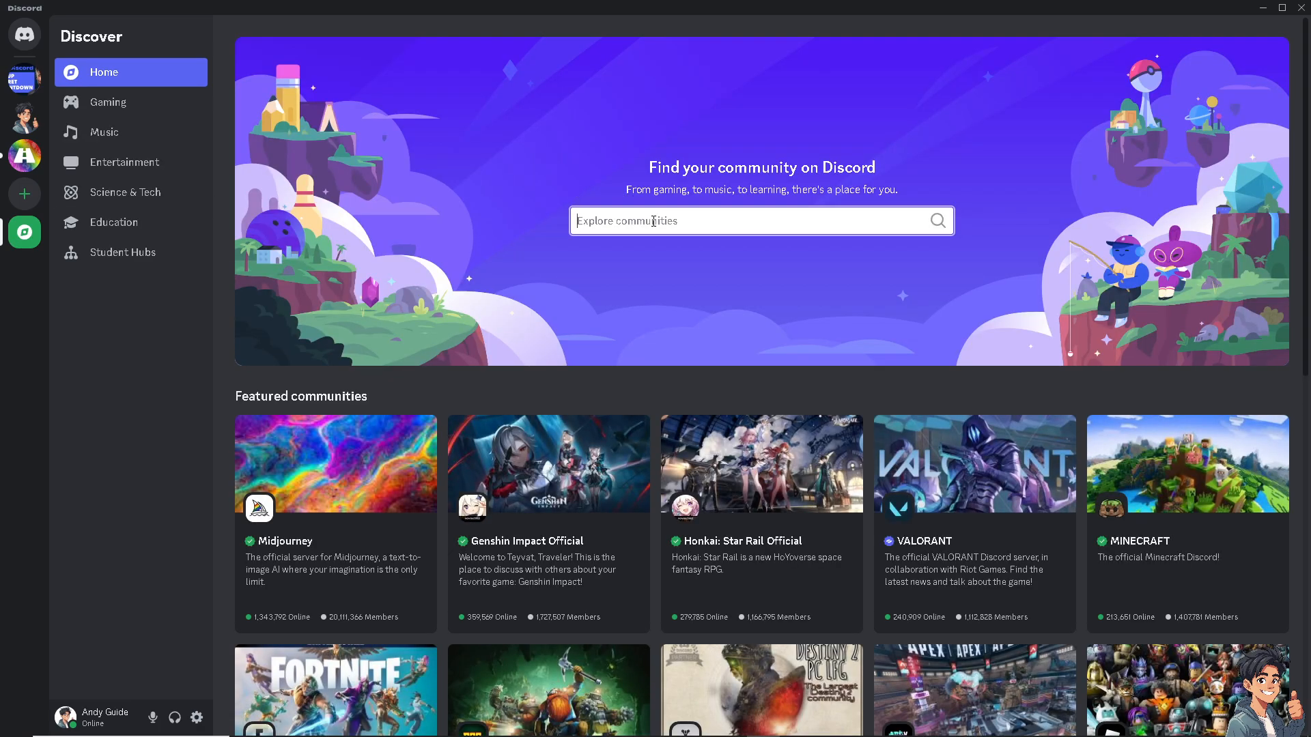
Search the community directory for 'King Legacy'.
text(King Legacy)
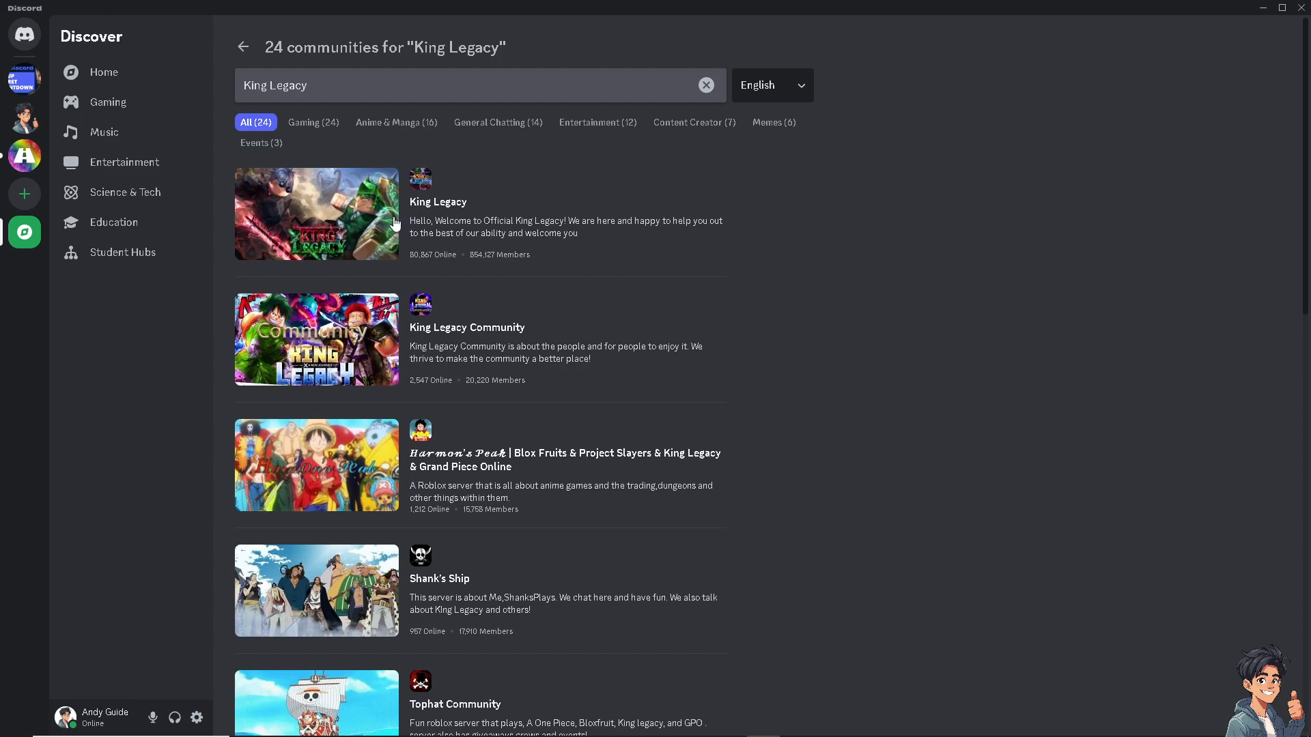
mouse_move(474, 235)
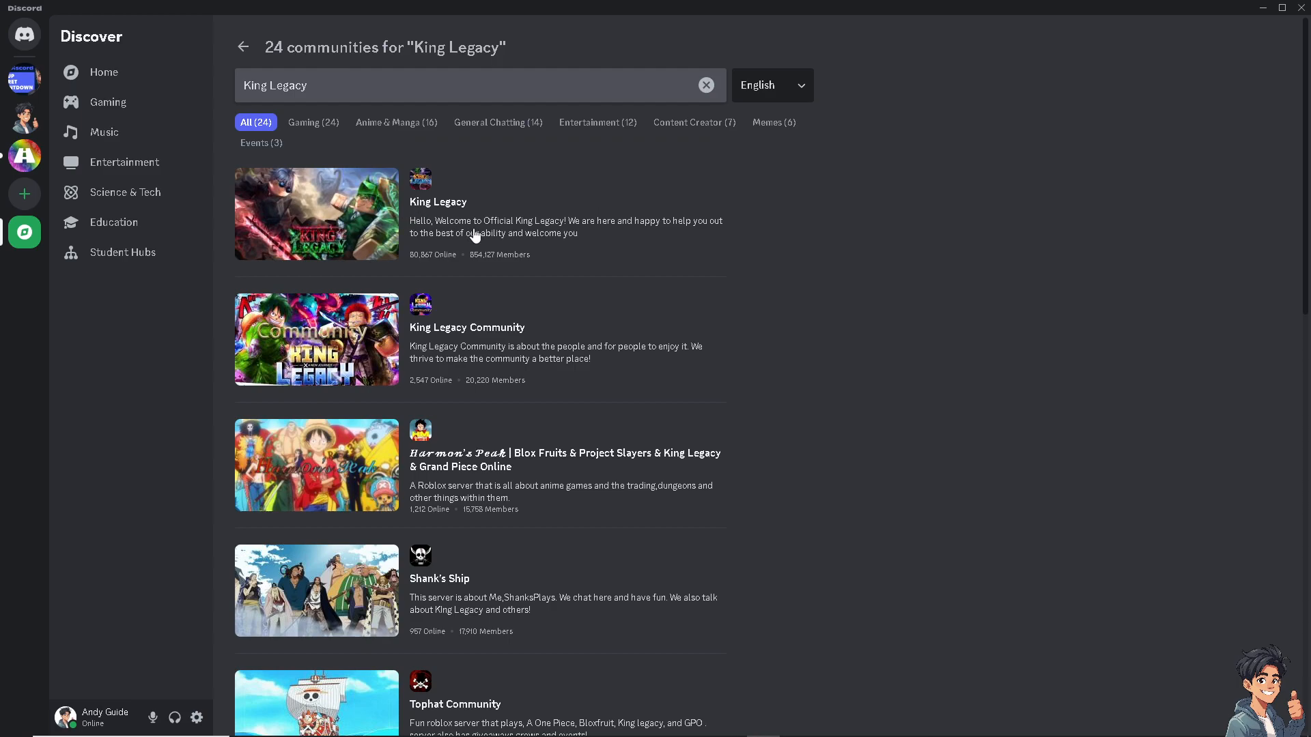
mouse_move(381, 225)
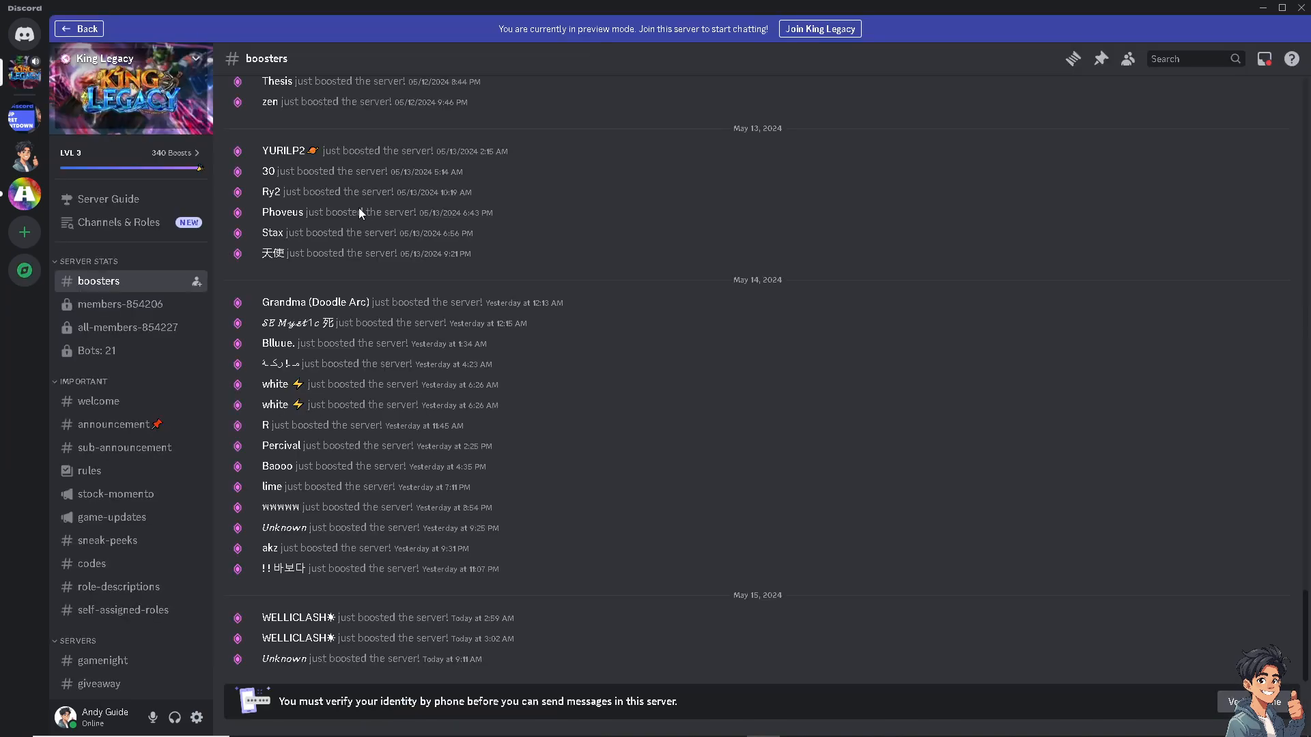
mouse_move(479, 140)
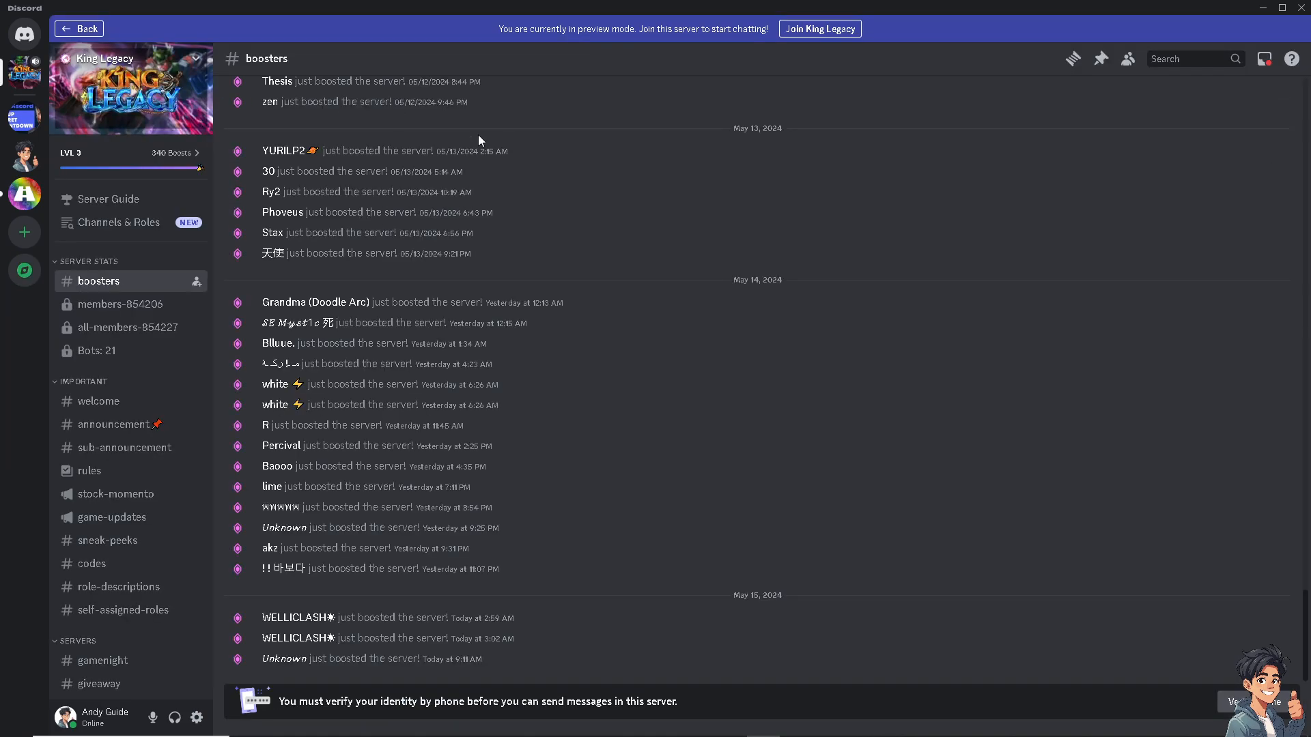
mouse_move(143, 319)
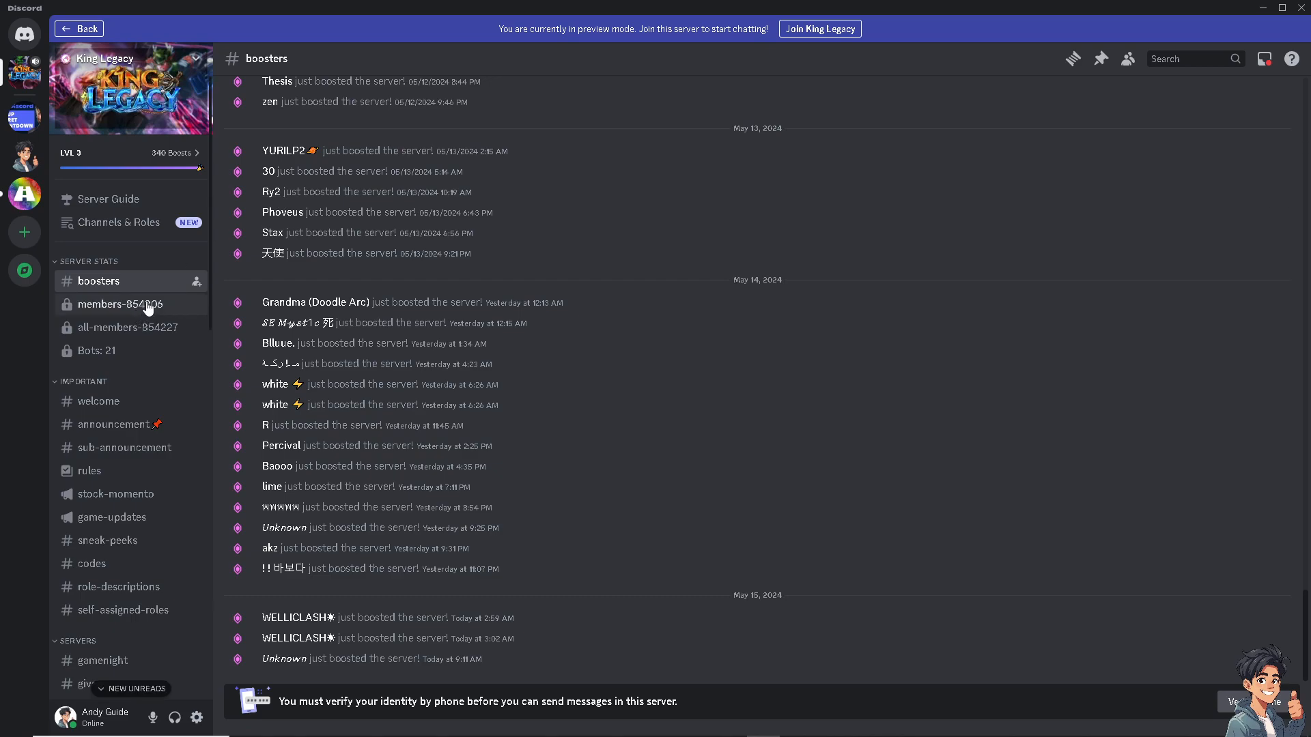
mouse_move(819, 39)
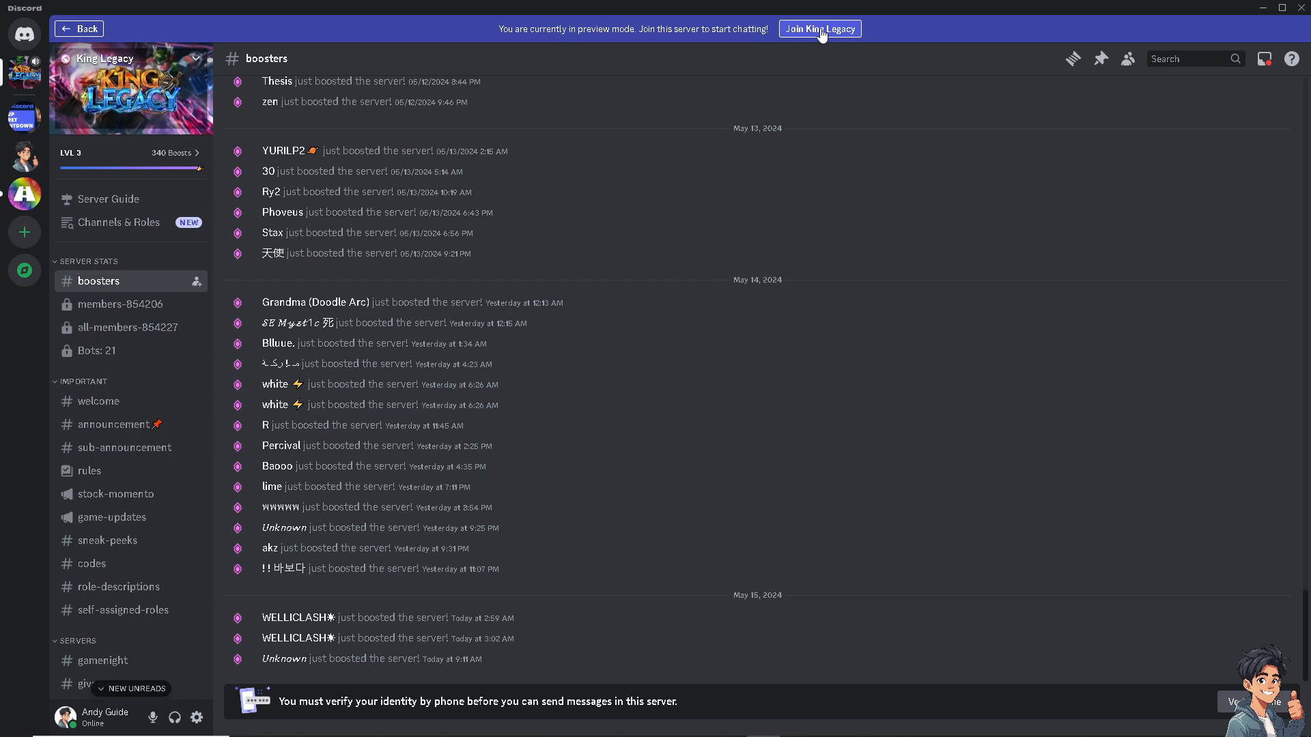
Join King Legacy, choose 'Meet new people to play with', and agree to the rules.
click(820, 29)
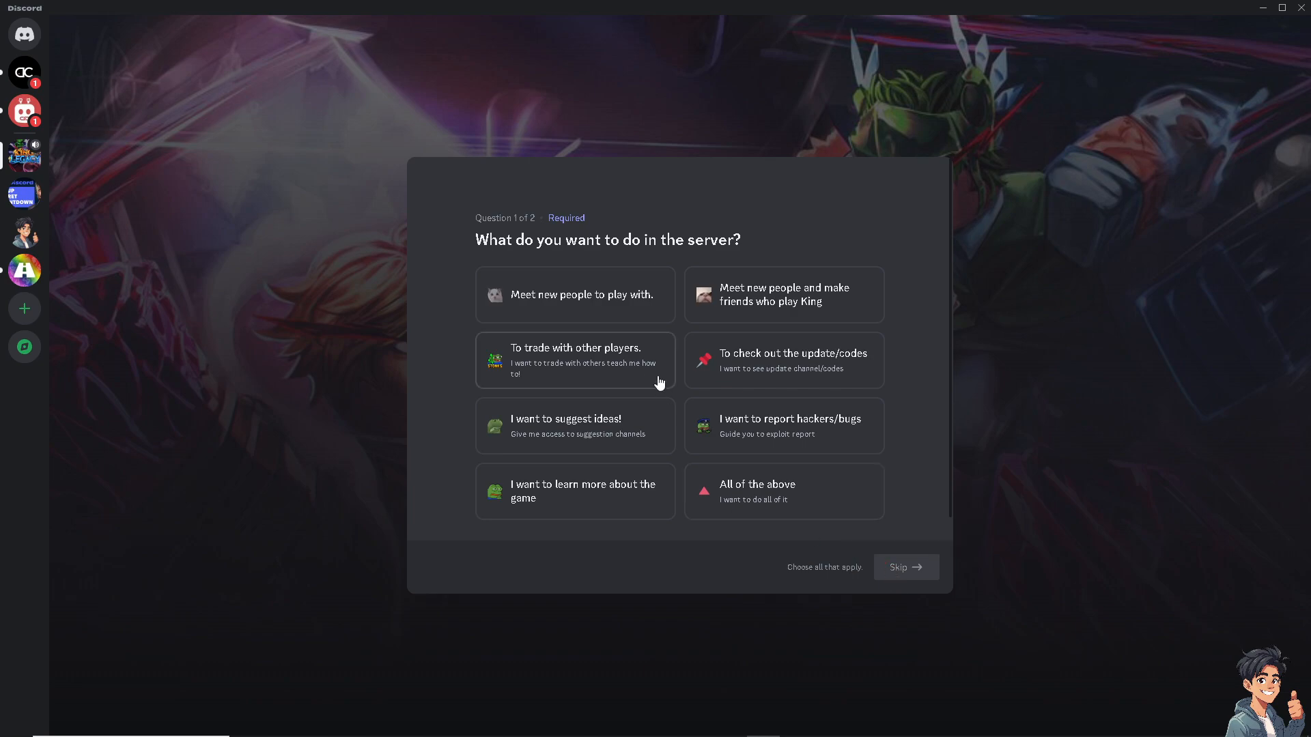
click(575, 295)
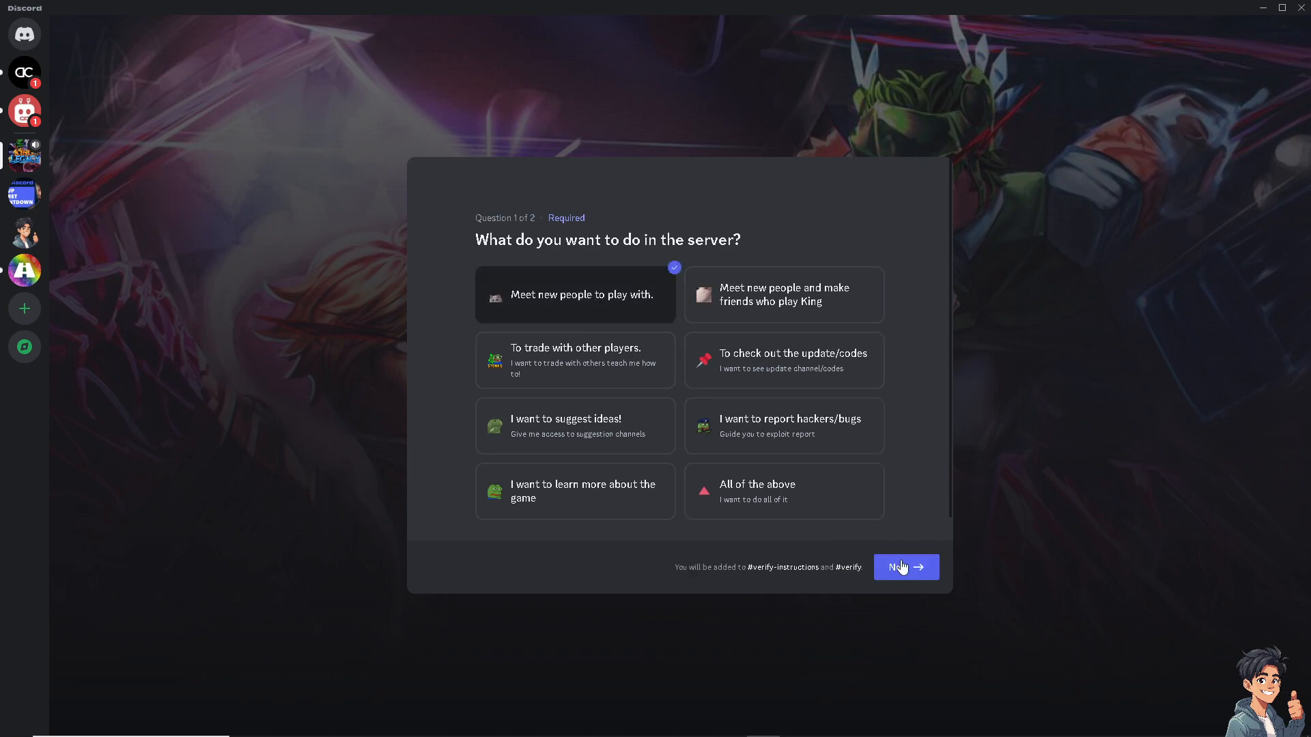
click(906, 568)
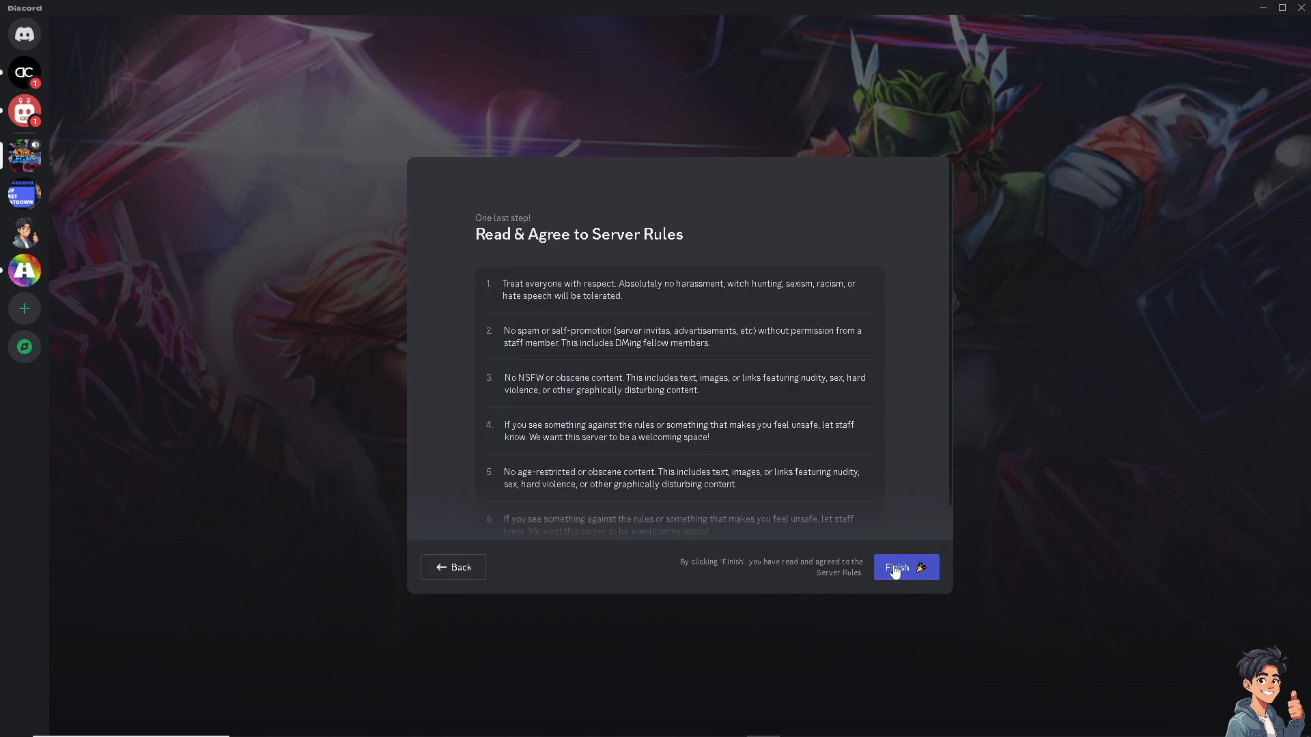
mouse_move(737, 488)
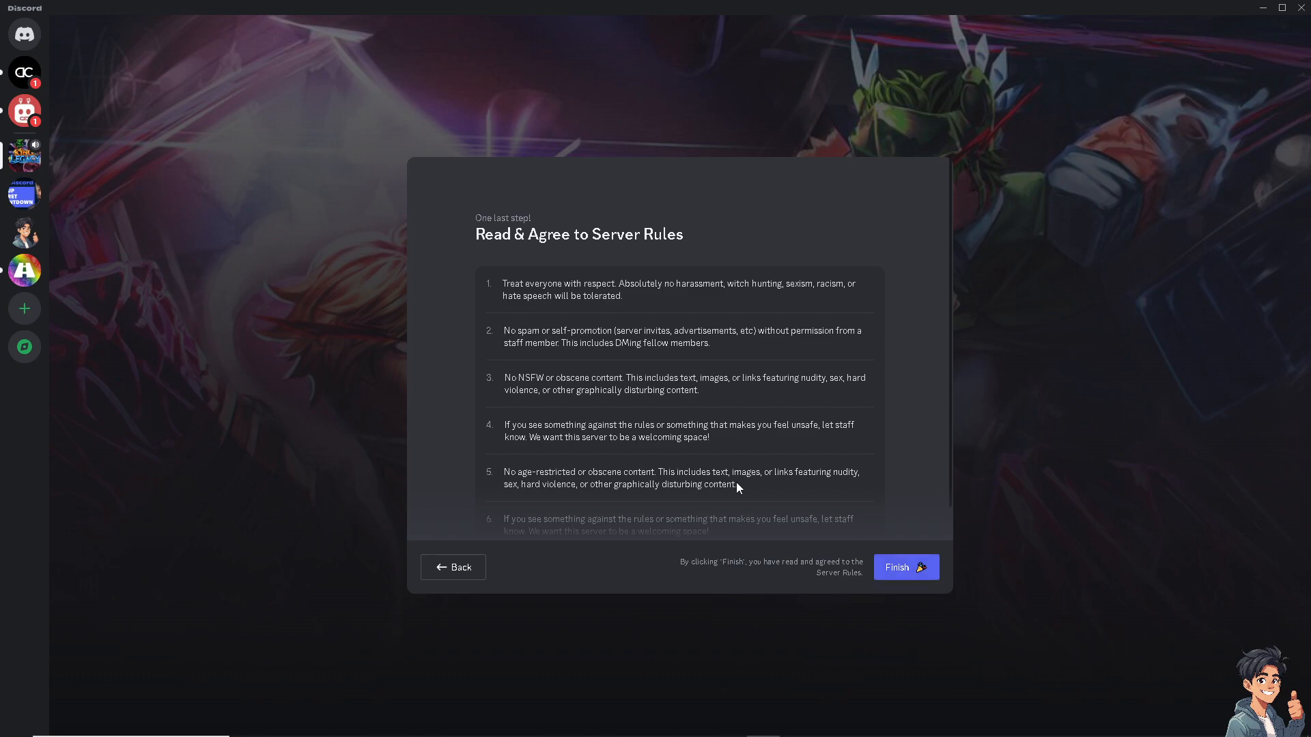
mouse_move(914, 364)
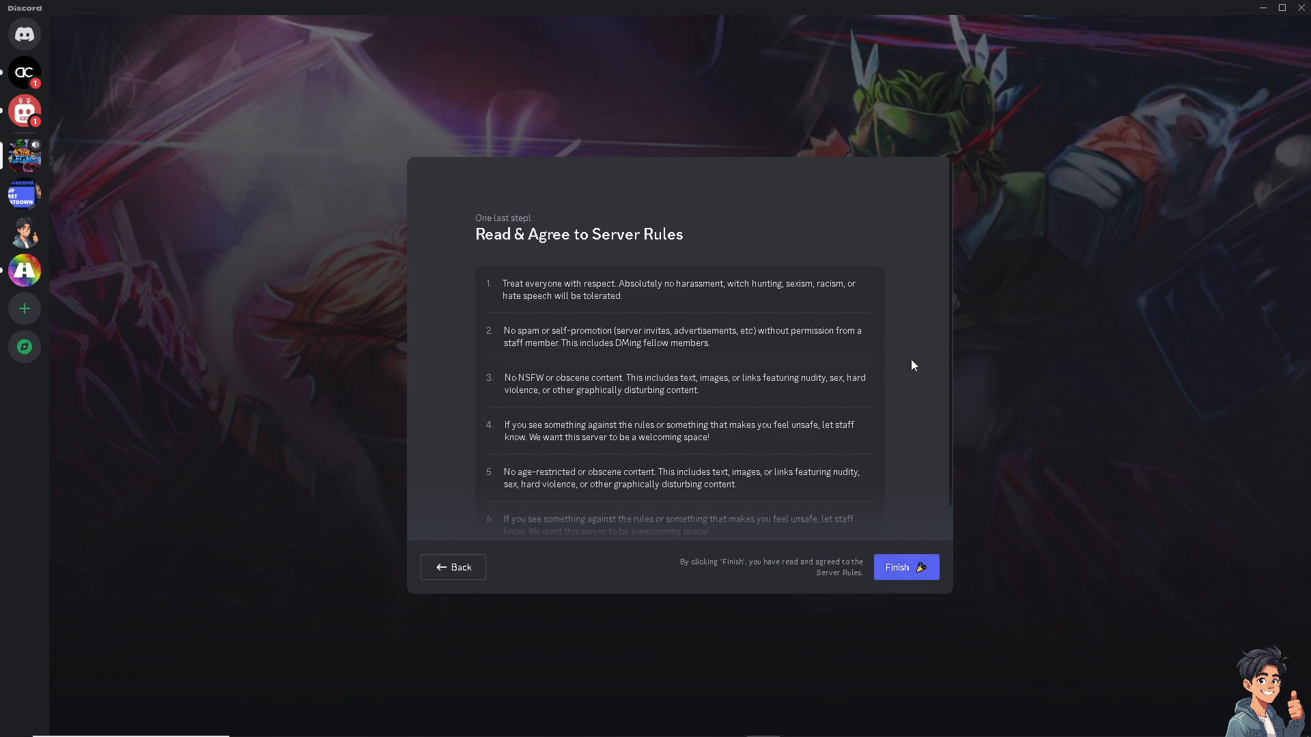
click(906, 568)
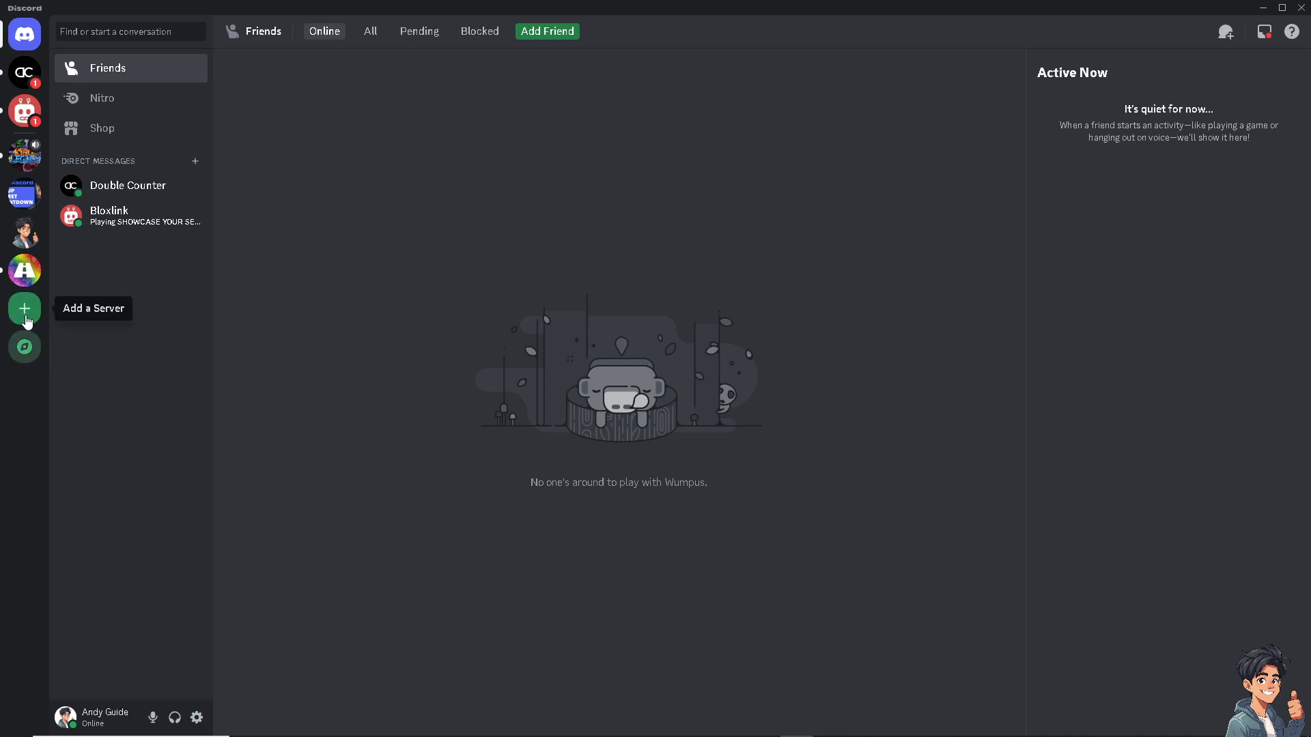
Submit a Discord invite link via Add a Server > Join a Server.
click(24, 309)
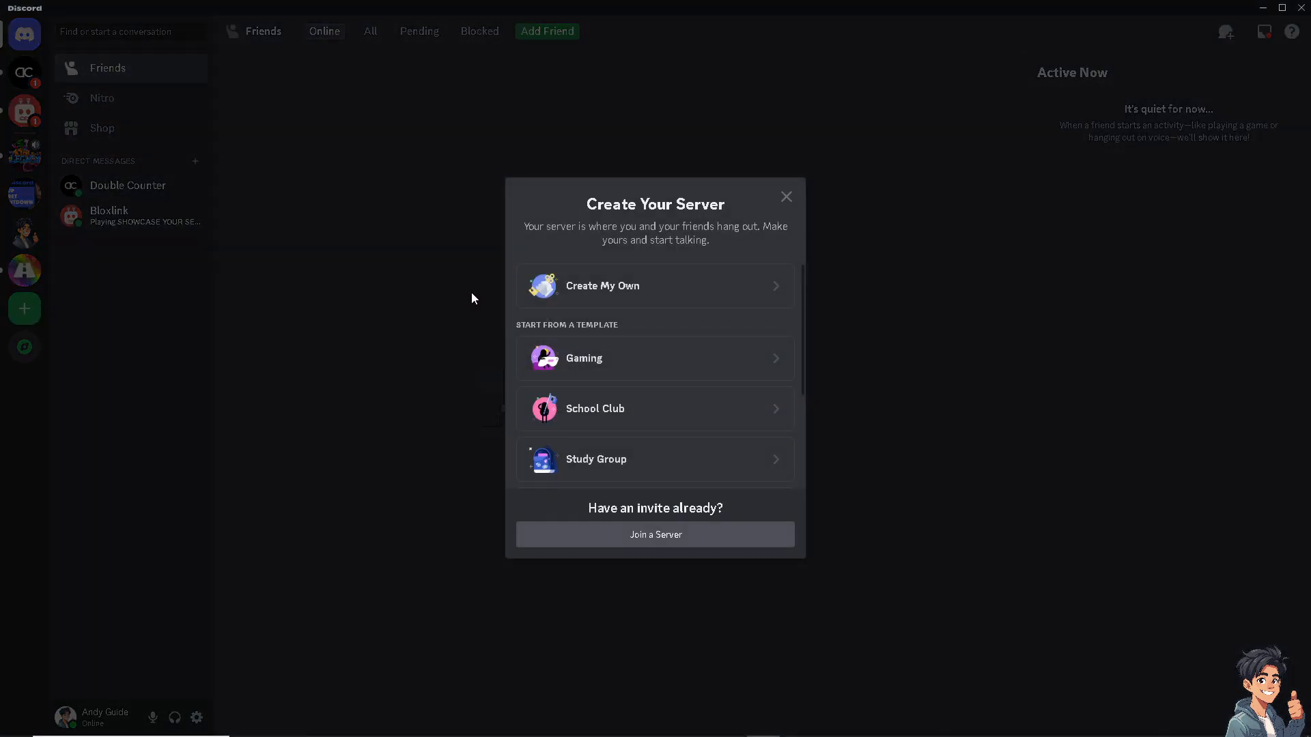
mouse_move(652, 466)
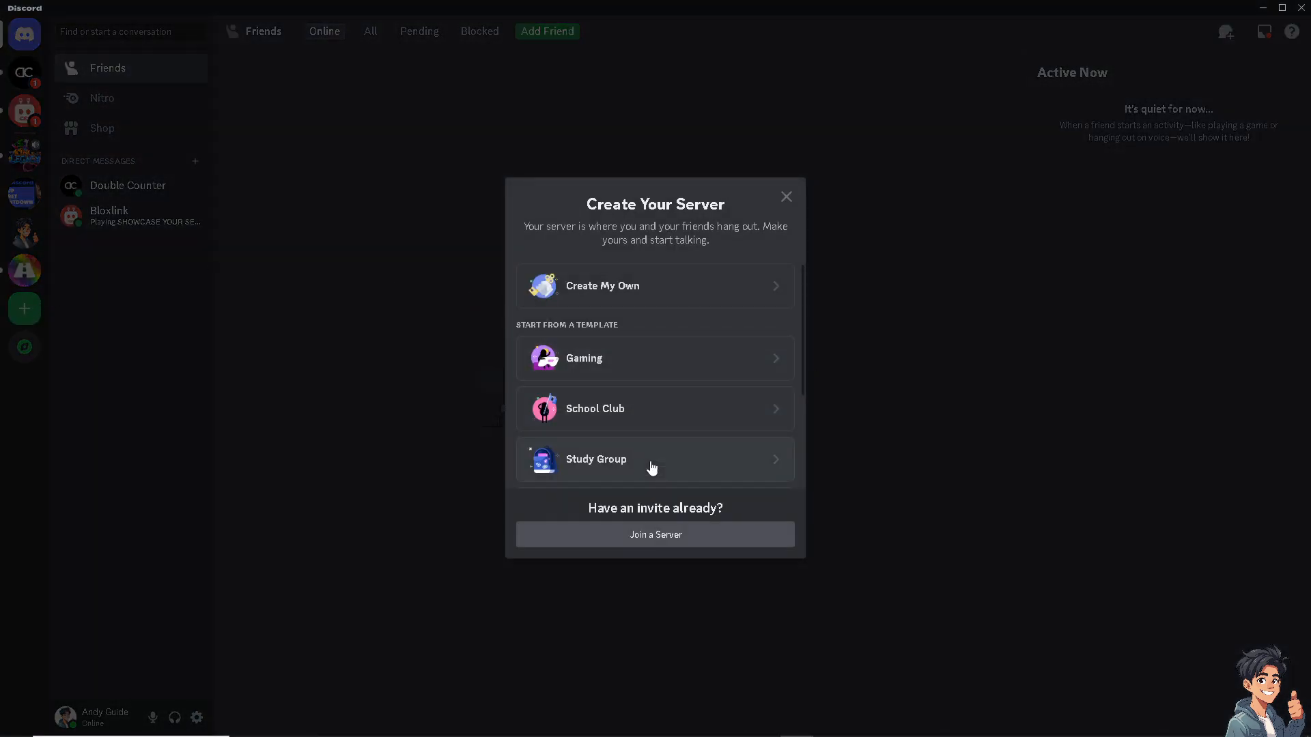
click(655, 534)
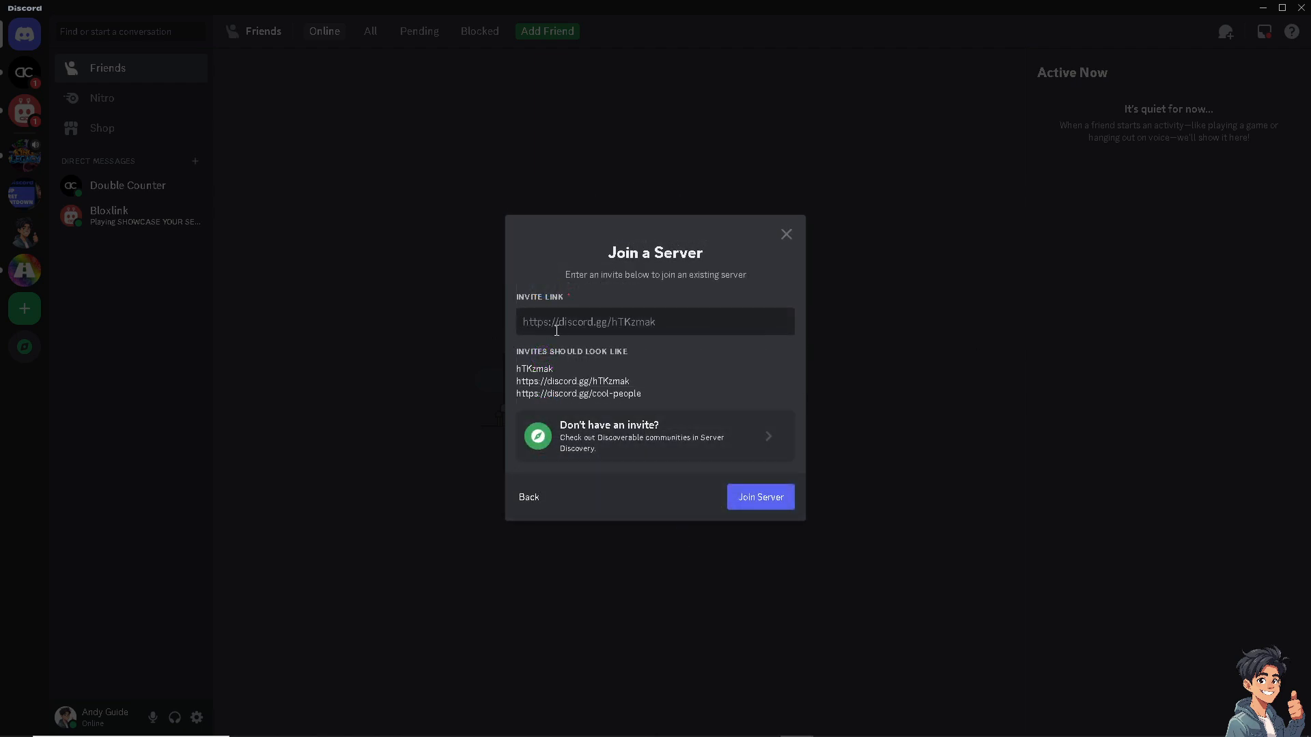
text(discord.gg)
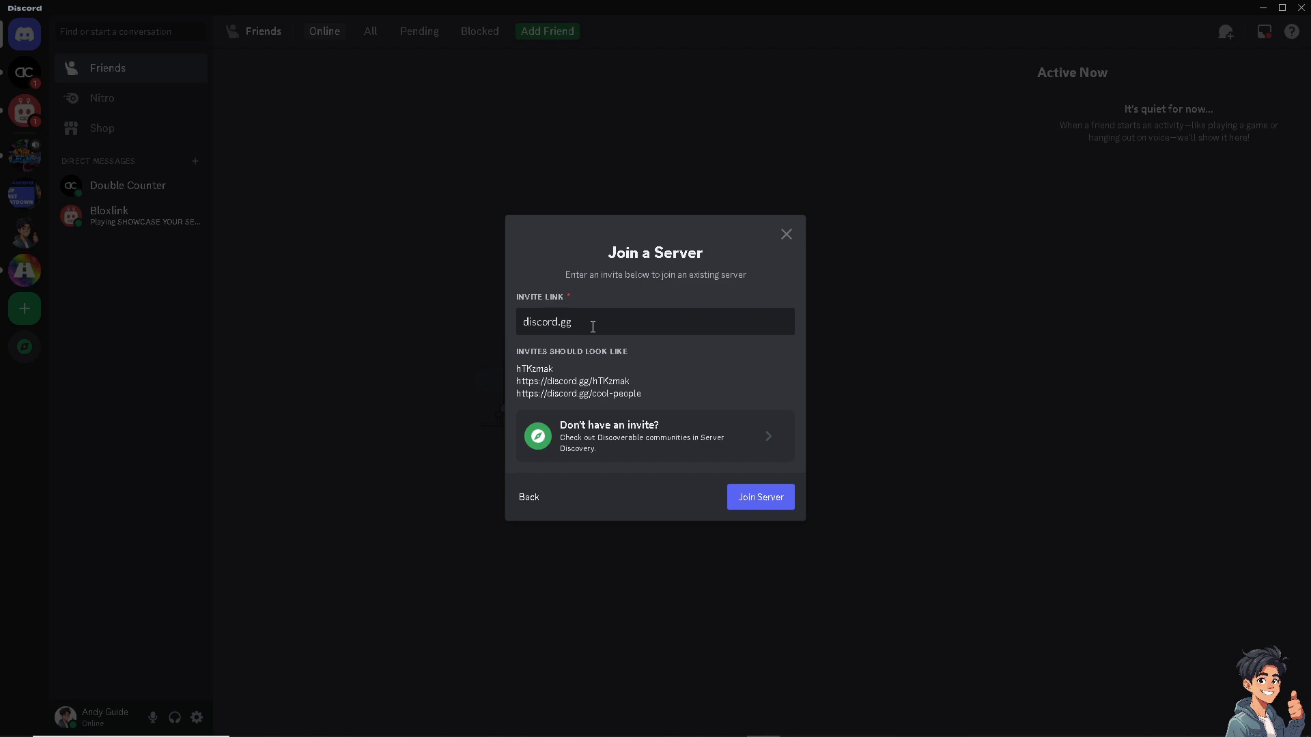
text(4pvy)
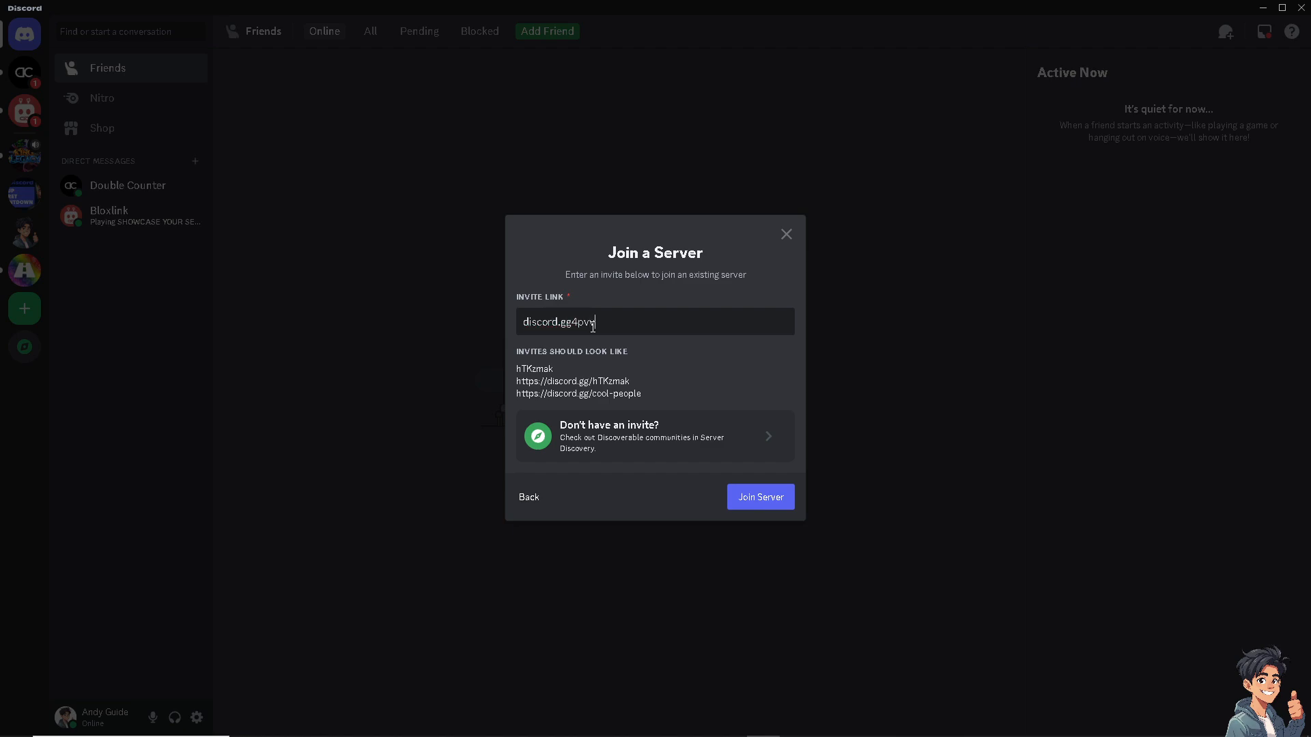
text(sCB)
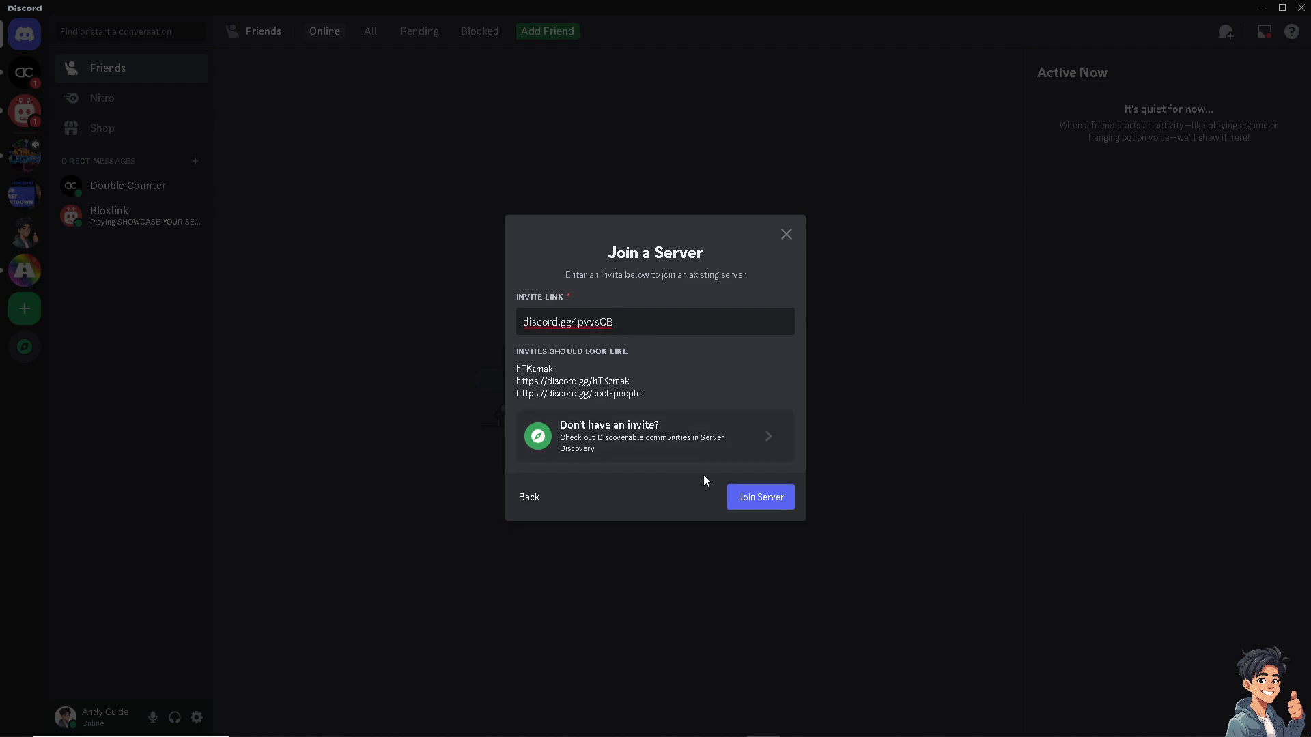
click(760, 497)
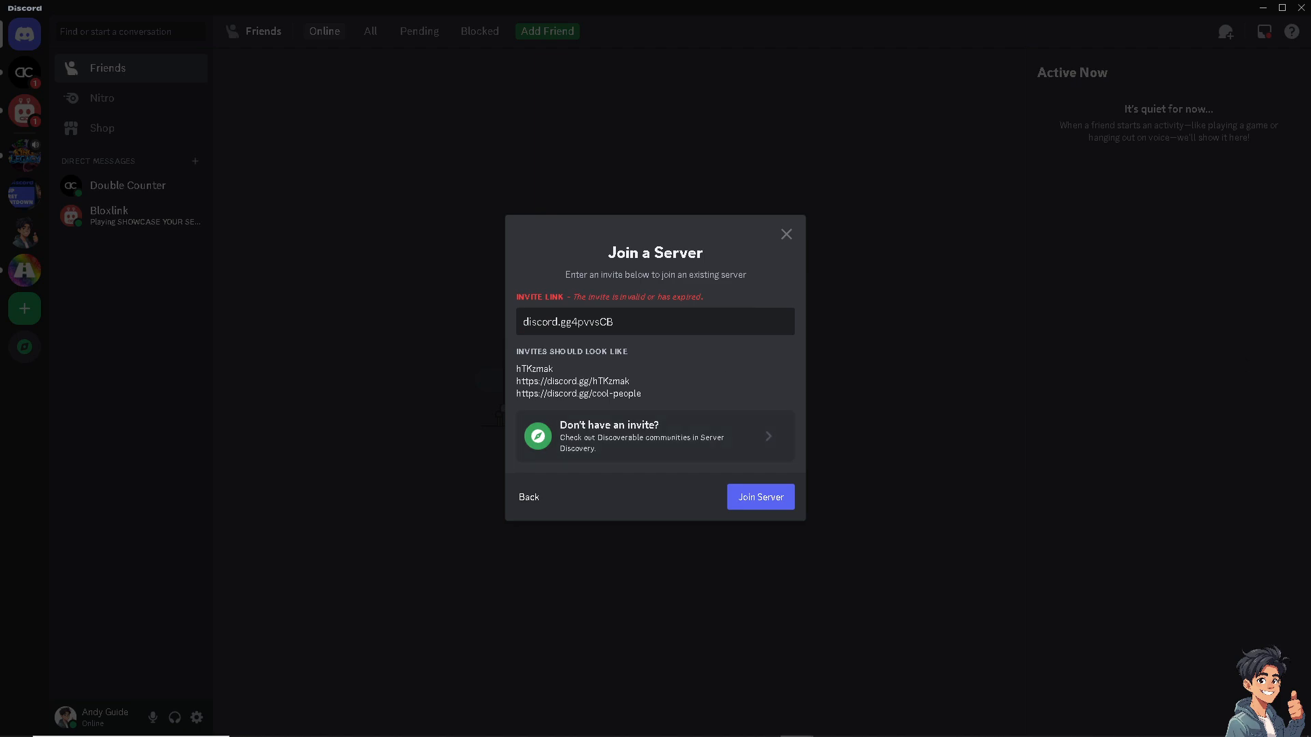
mouse_move(630, 365)
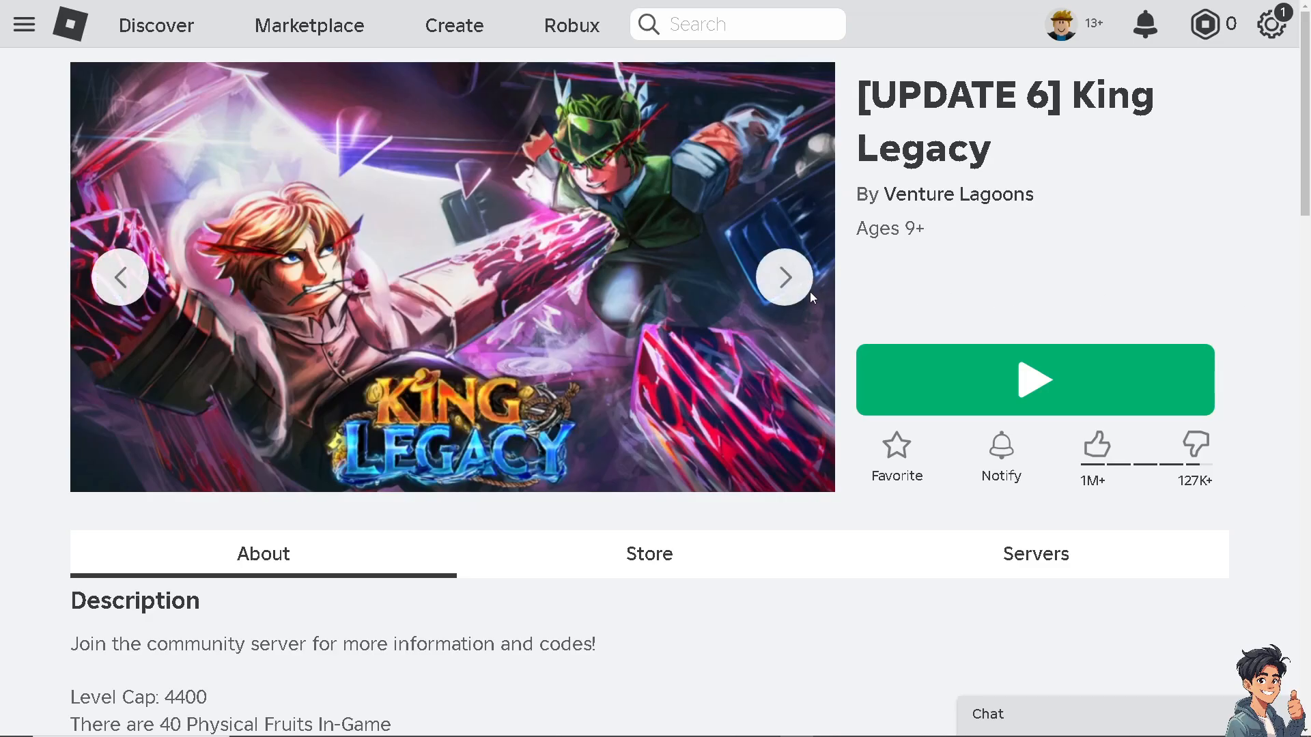
mouse_move(679, 346)
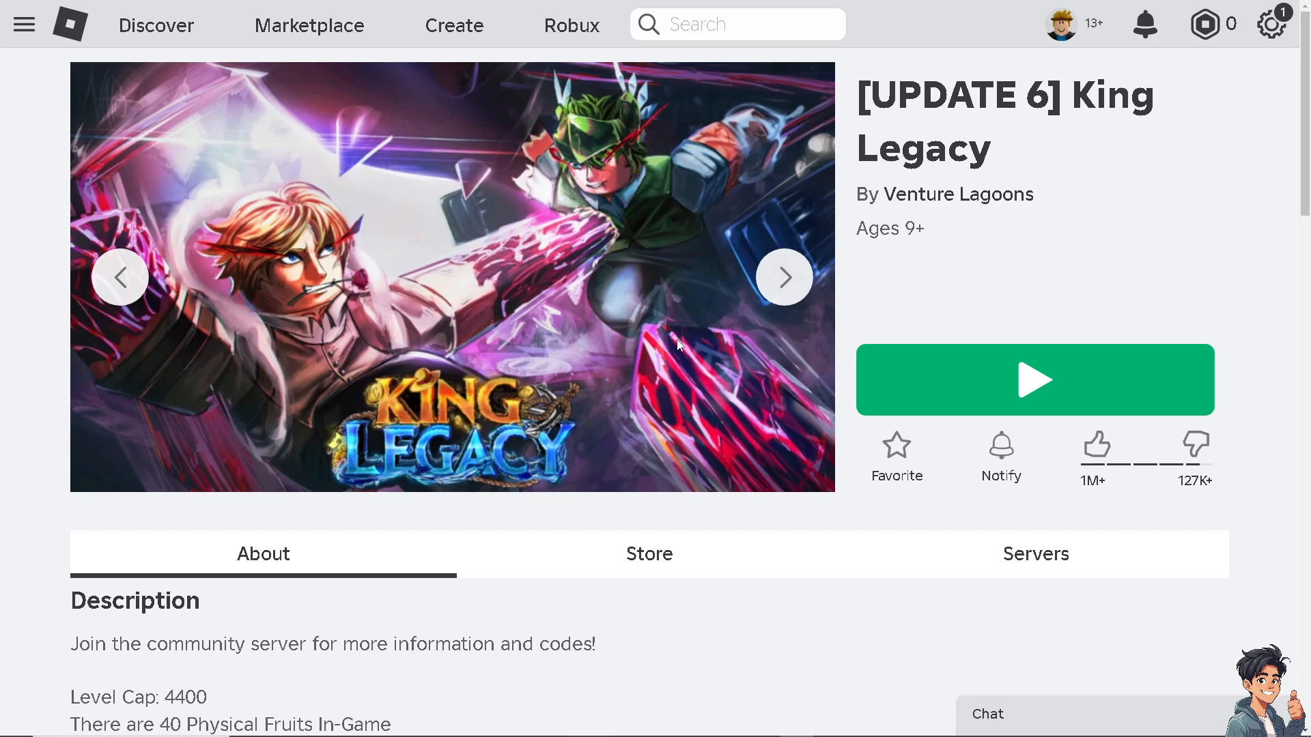
Open the Discord invite from the King Legacy page's Social Links.
scroll(down, 3)
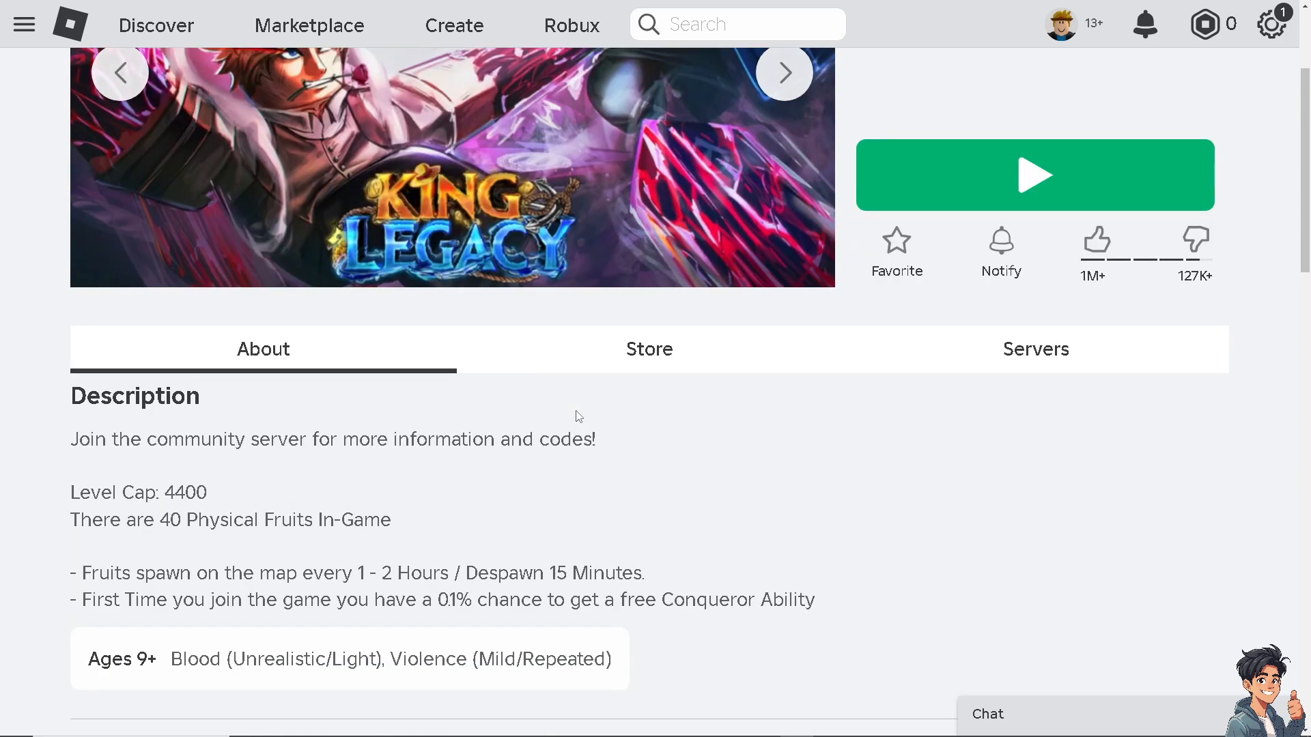
scroll(down, 3)
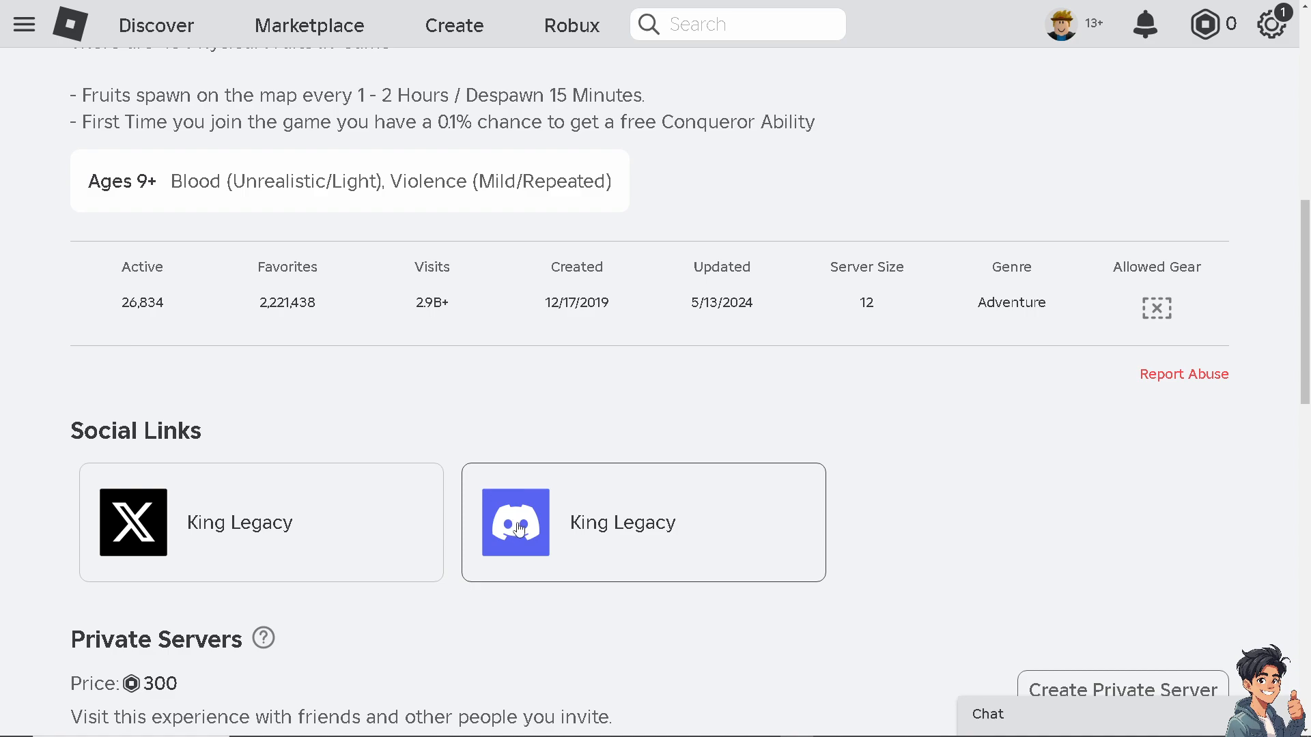
click(516, 530)
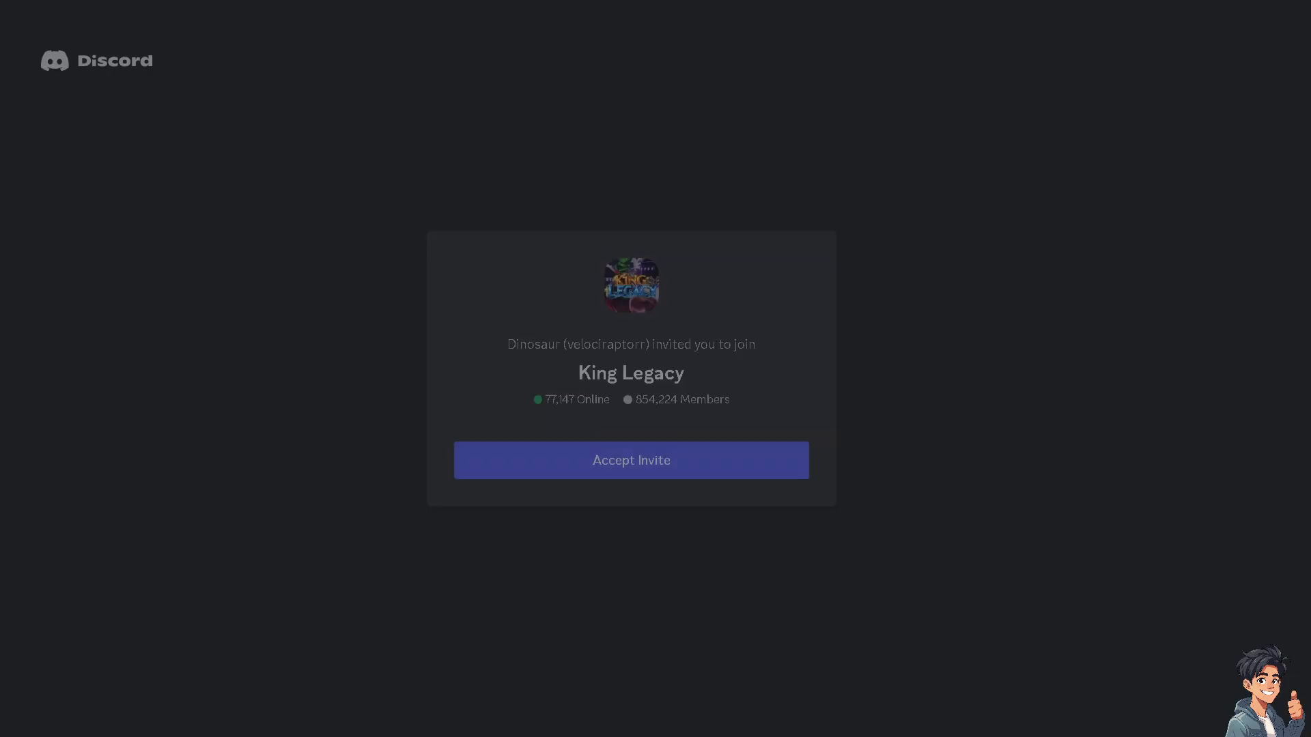
Accept the King Legacy invite, keep 'Meet new people to play with', and skip notifications.
click(631, 461)
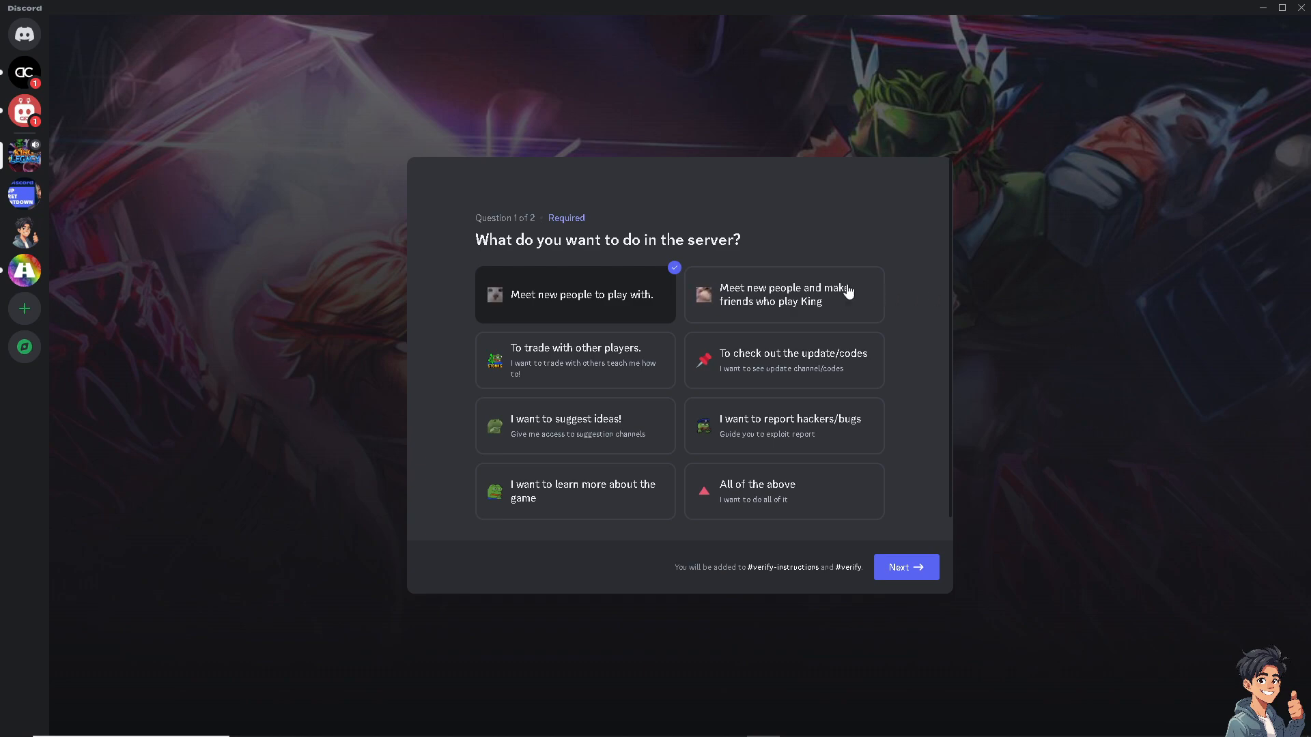
mouse_move(537, 310)
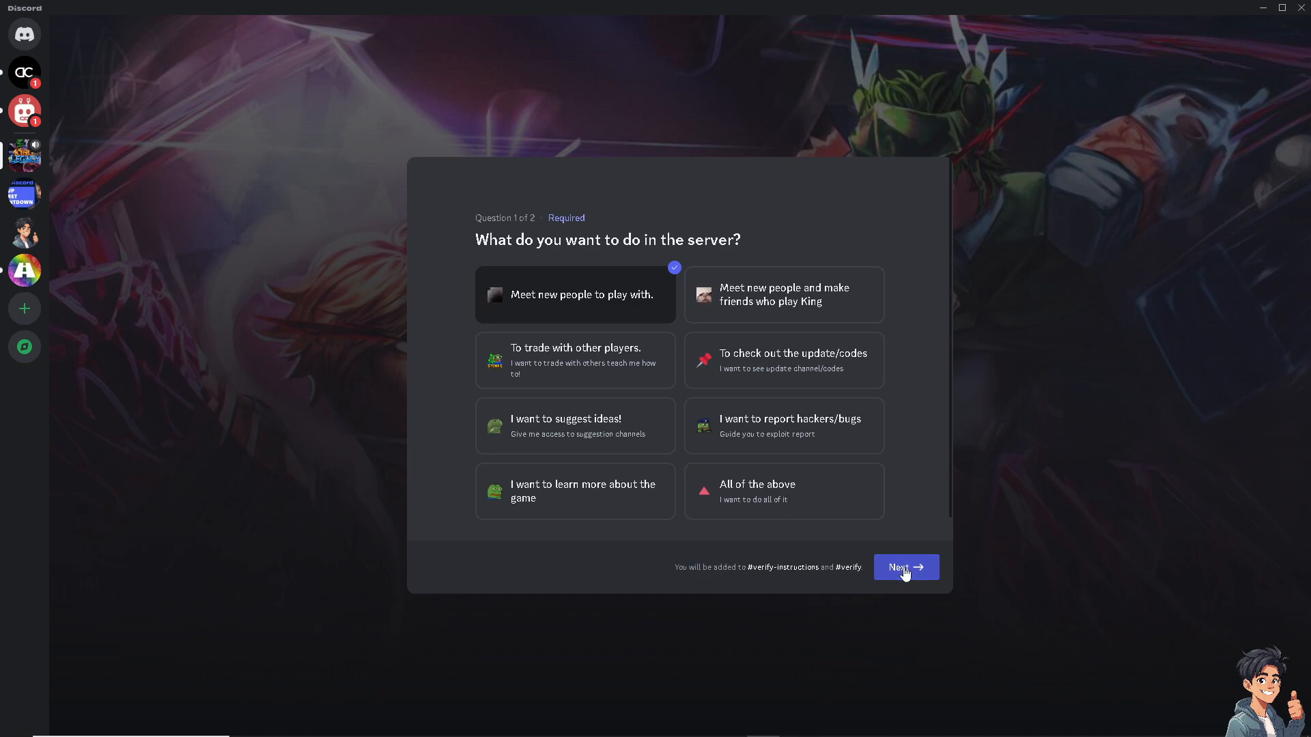
click(906, 568)
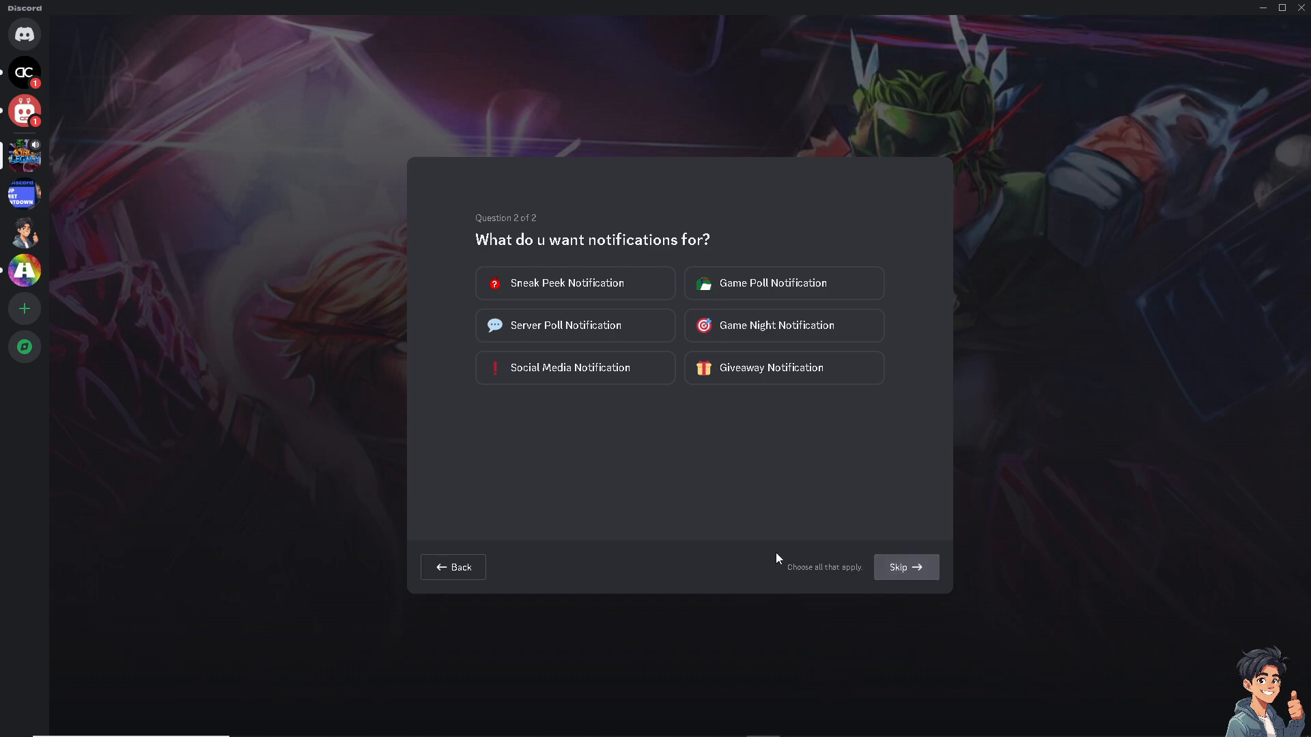
click(906, 568)
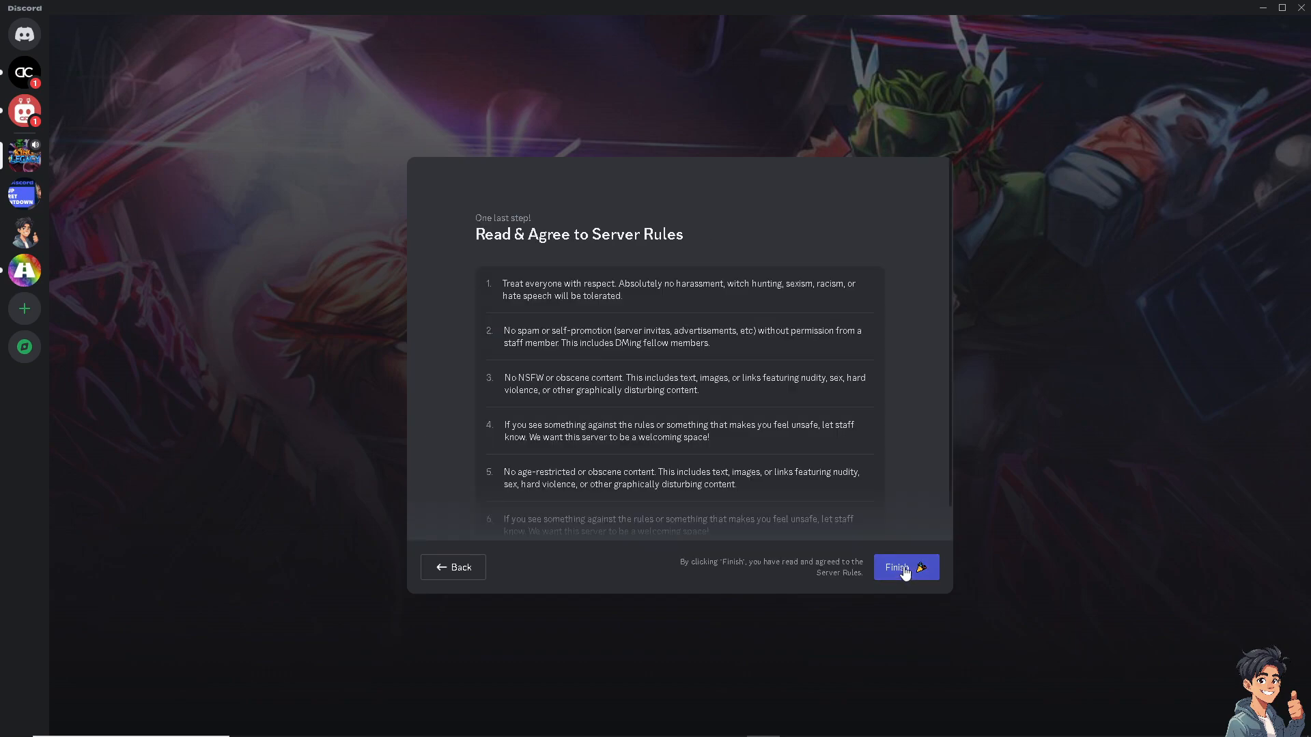